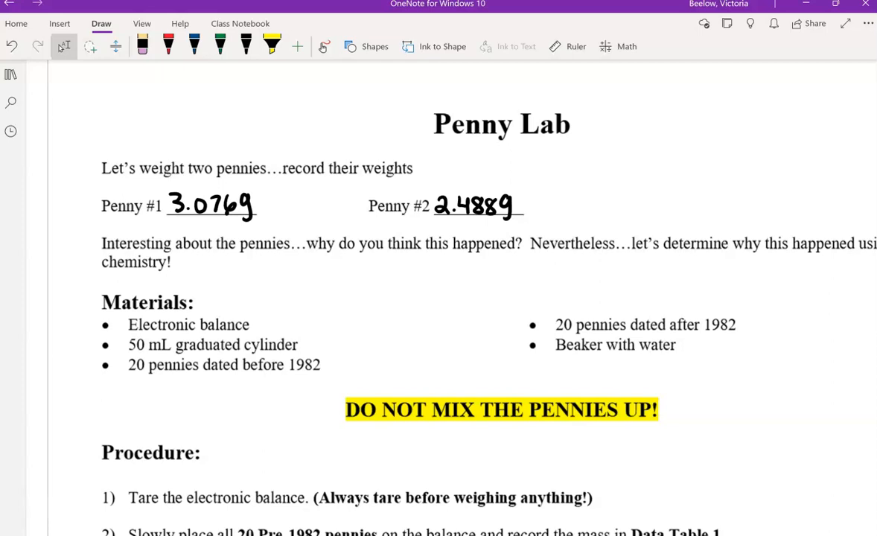
Draw two red ink ovals beside the 'Let's weight two pennies' line near the title
{"action": "left_click_drag", "start_coordinate": [622, 149], "coordinate": [585, 175]}
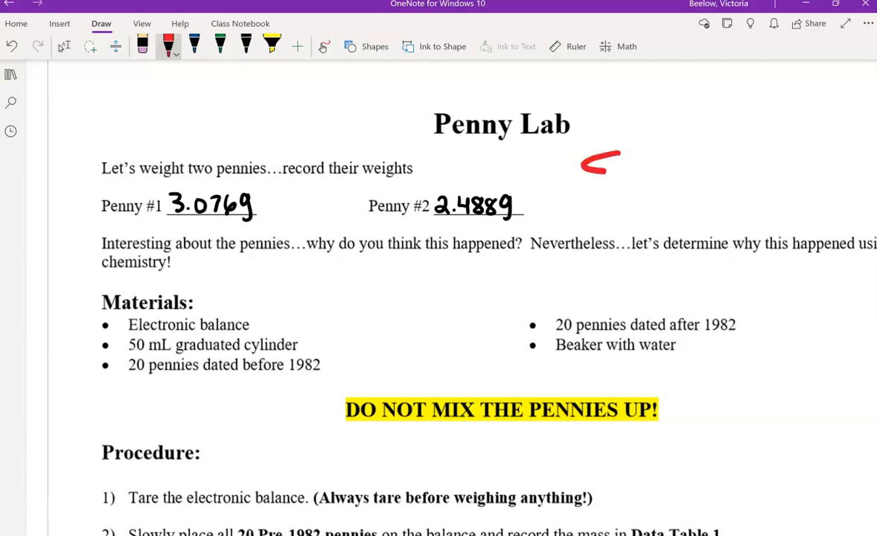
{"action": "left_click_drag", "start_coordinate": [618, 171], "coordinate": [715, 160]}
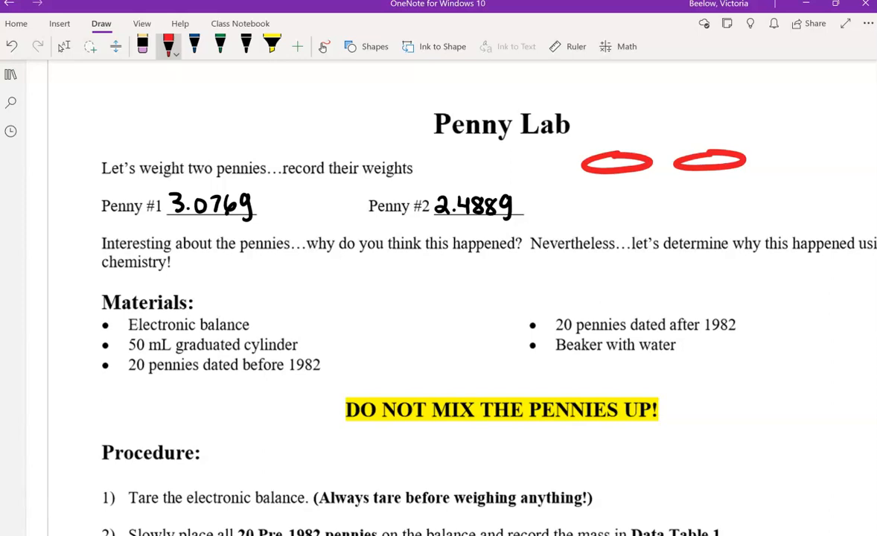
Scroll through the procedure and data sheet to the Pre-1982 and Post-1982 steps and 58.712 g mass
{"action": "scroll", "scroll_direction": "down", "scroll_amount": 3}
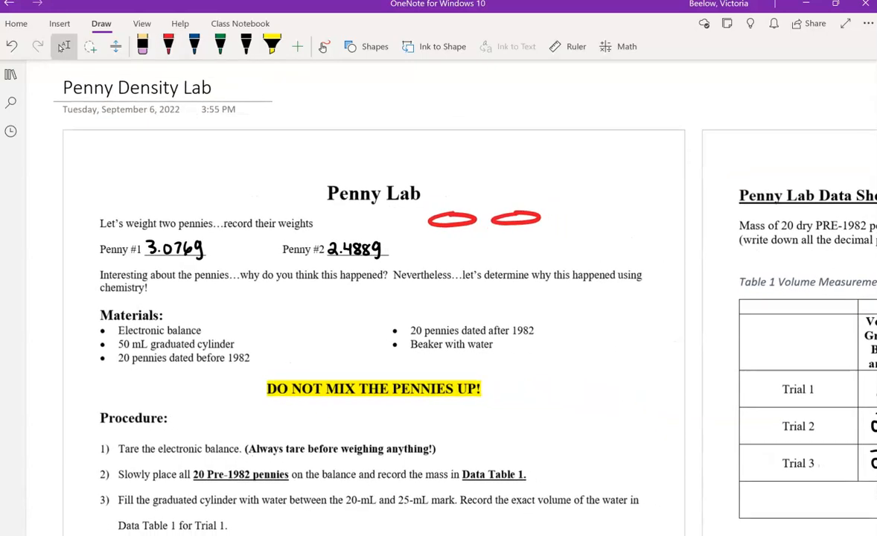
{"action": "scroll", "scroll_direction": "down", "scroll_amount": 3}
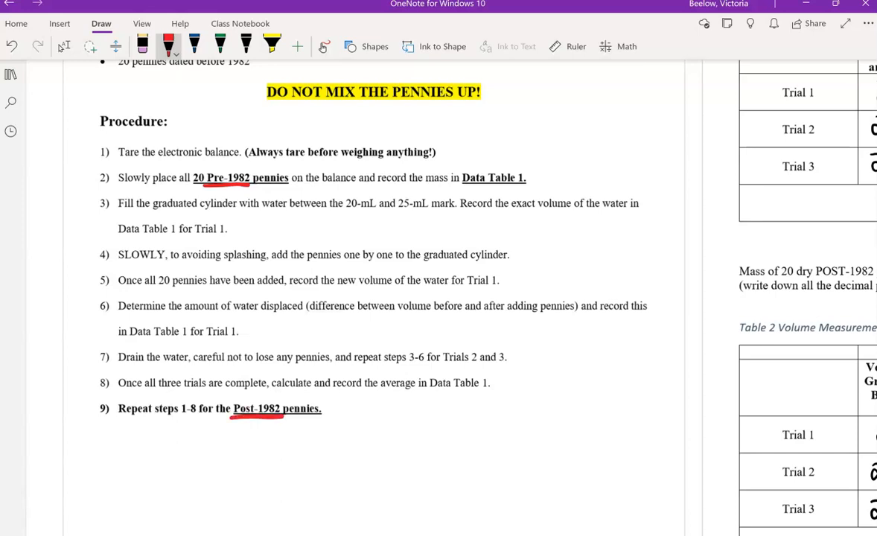
{"action": "scroll", "scroll_direction": "up", "scroll_amount": 3}
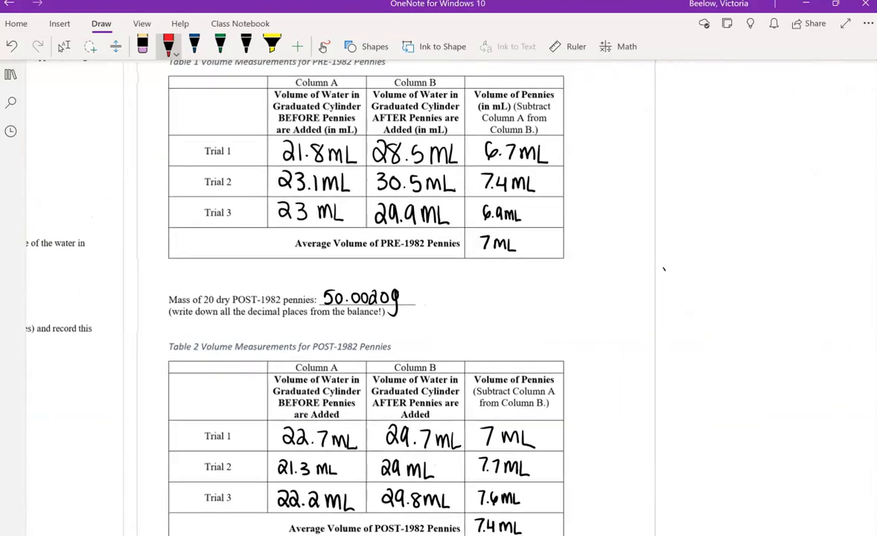
{"action": "scroll", "scroll_direction": "up", "scroll_amount": 3}
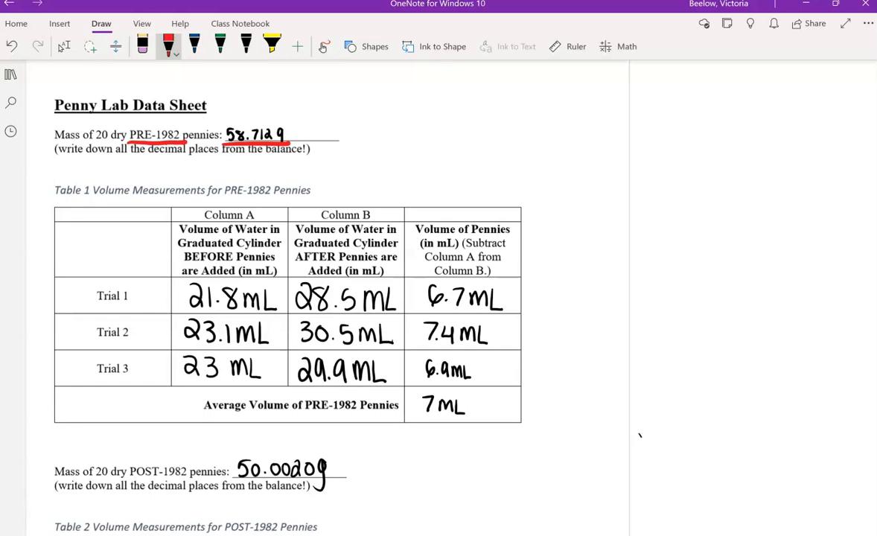
Underline and erase the Trial labels, then sketch a red graduated cylinder beside Table 1
{"action": "left_click_drag", "start_coordinate": [97, 306], "coordinate": [138, 343]}
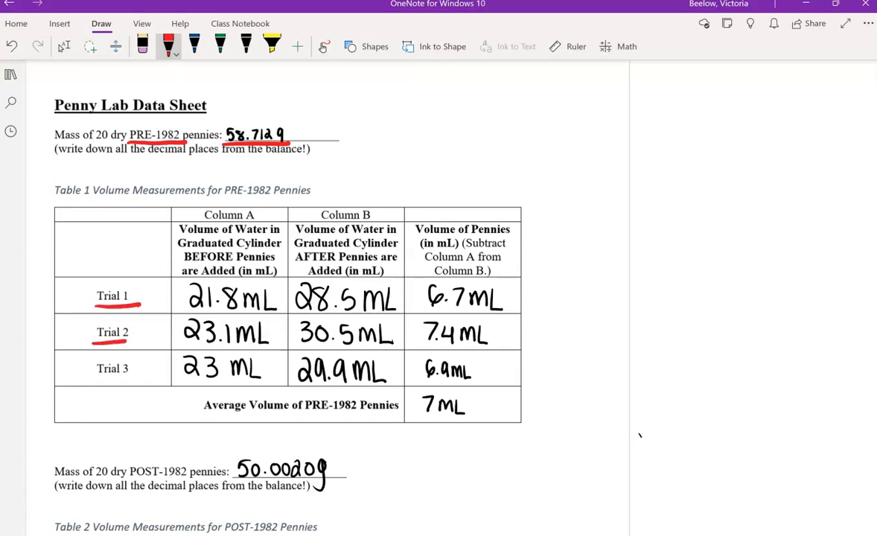
{"action": "left_click_drag", "start_coordinate": [95, 378], "coordinate": [136, 378]}
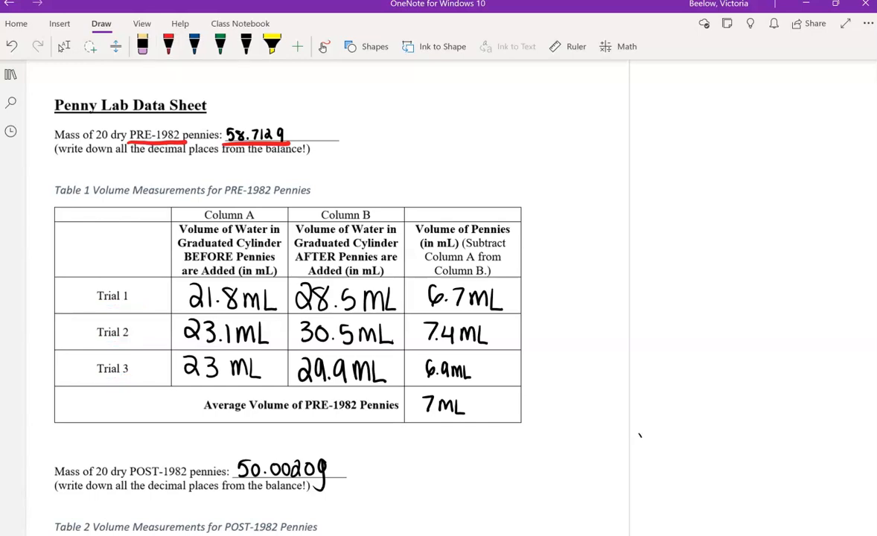
{"action": "left_click_drag", "start_coordinate": [652, 220], "coordinate": [701, 321]}
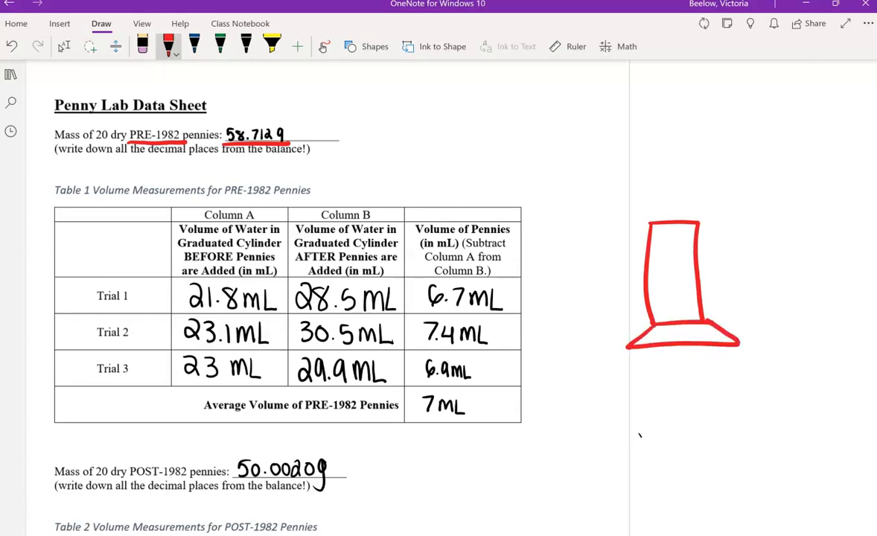
Draw the blue 21.8 mL water level in the cylinder, then erase stray strokes and underlines
{"action": "left_click_drag", "start_coordinate": [656, 272], "coordinate": [696, 271]}
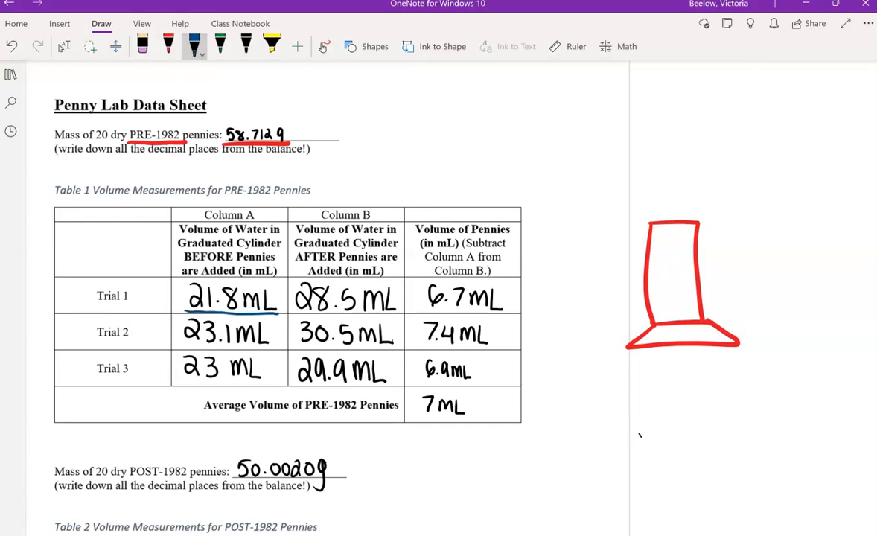
{"action": "left_click_drag", "start_coordinate": [652, 282], "coordinate": [736, 276]}
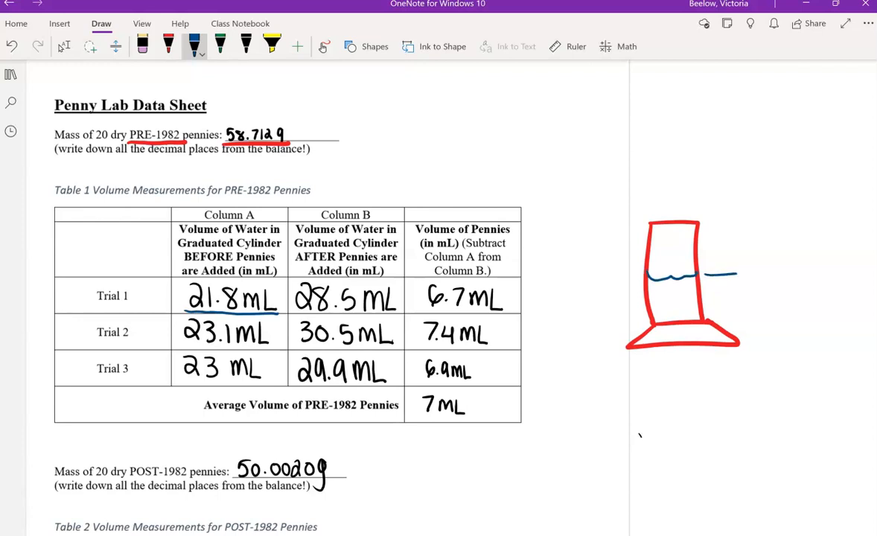
{"action": "type", "text": "21.8 mL"}
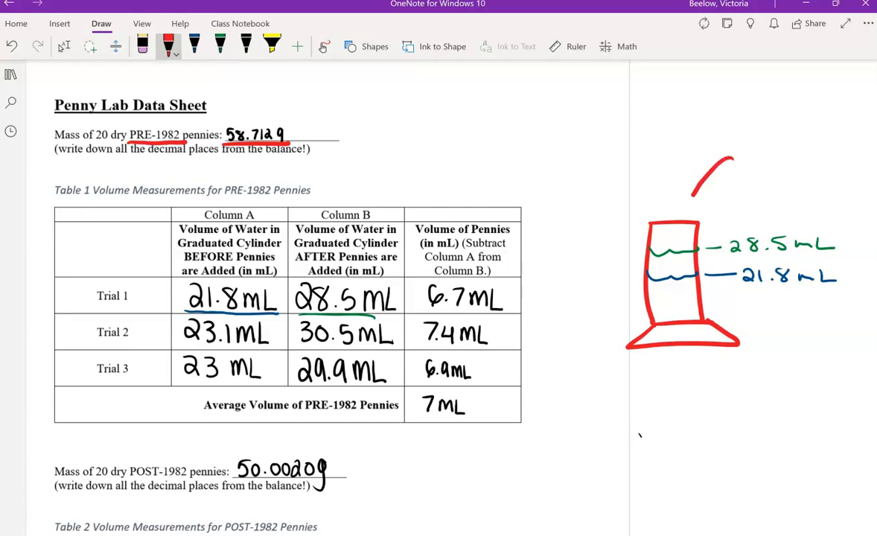
{"action": "left_click_drag", "start_coordinate": [715, 157], "coordinate": [696, 201]}
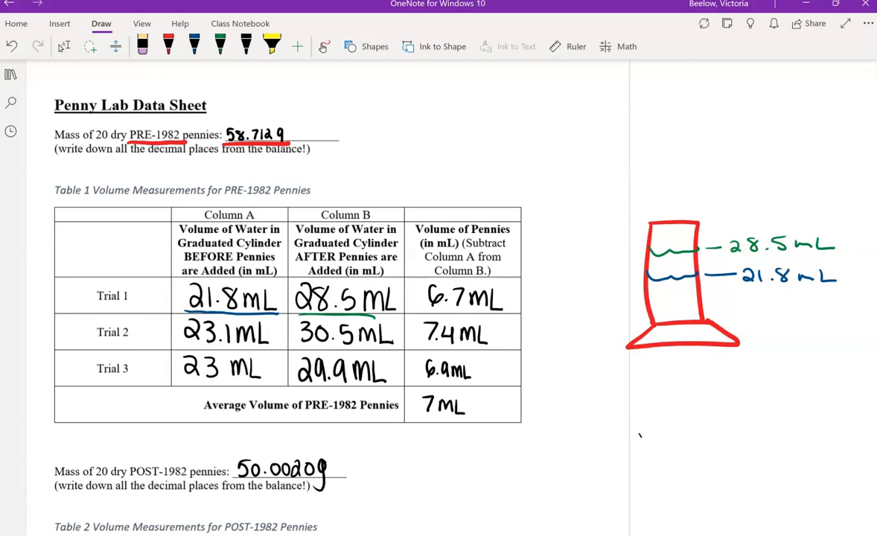
{"action": "left_click_drag", "start_coordinate": [767, 160], "coordinate": [697, 208]}
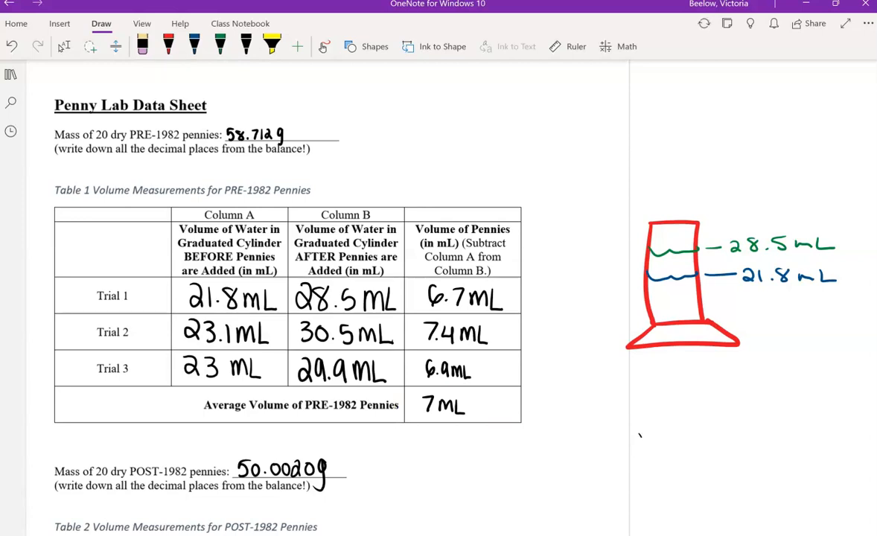
Scroll down to Analysis Calculations and undo the red circle around the density formula
{"action": "scroll", "scroll_direction": "down", "scroll_amount": 3}
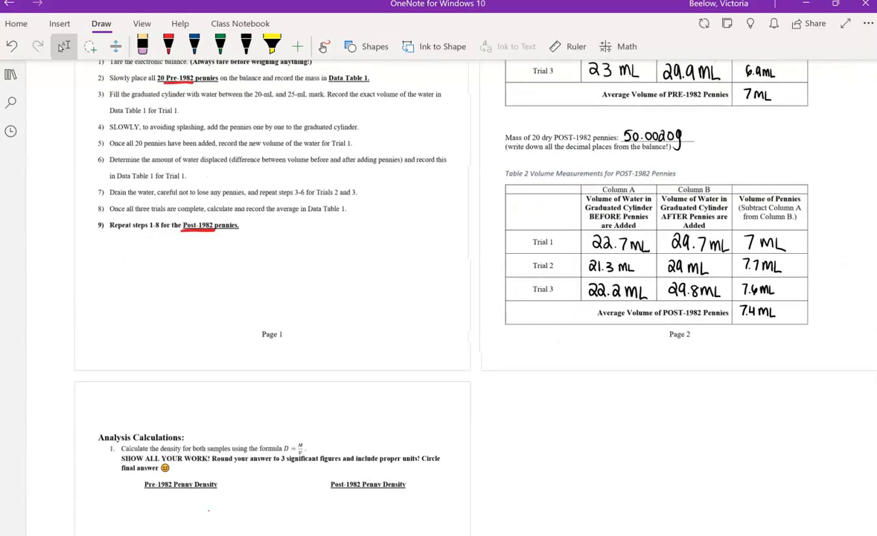
{"action": "scroll", "scroll_direction": "down", "scroll_amount": 3}
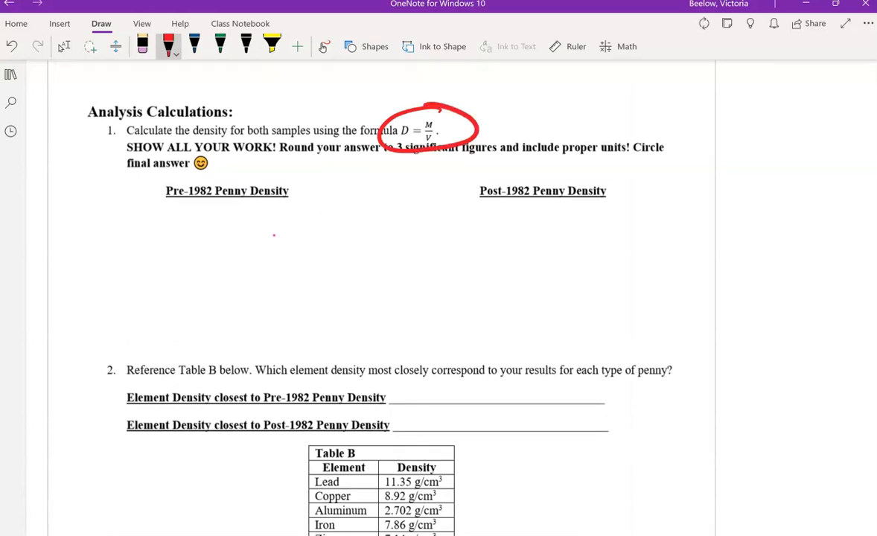
{"action": "left_click", "coordinate": [12, 46]}
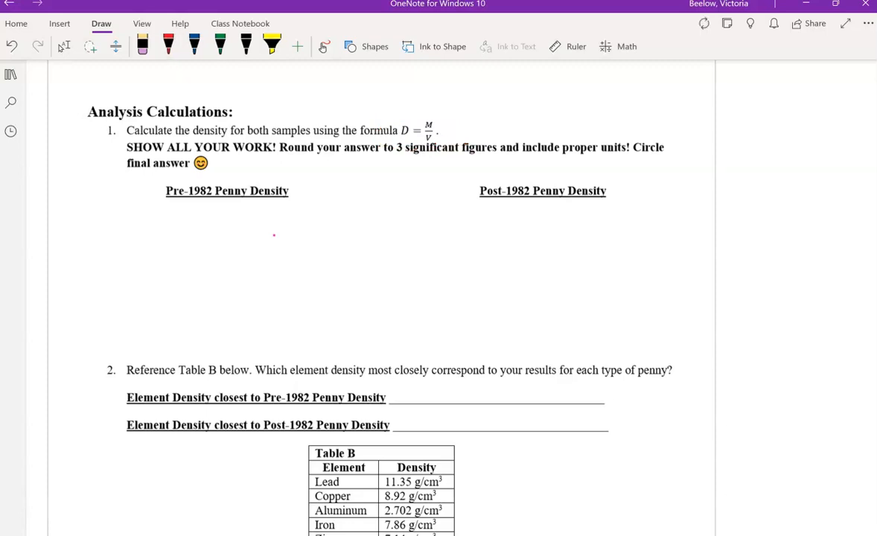
Underline 'to 3 significant' in red and scroll down to question 2 and Table B
{"action": "left_click_drag", "start_coordinate": [388, 159], "coordinate": [441, 157]}
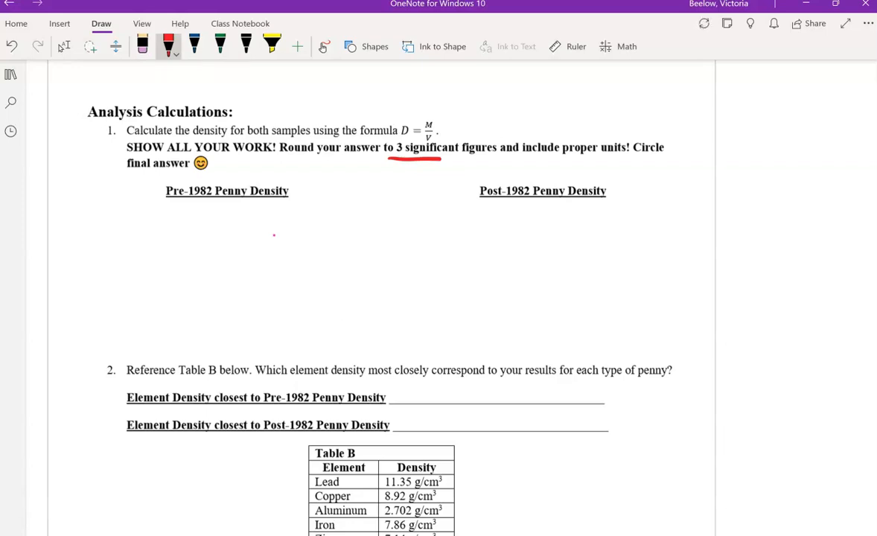
{"action": "scroll", "scroll_direction": "down", "scroll_amount": 3}
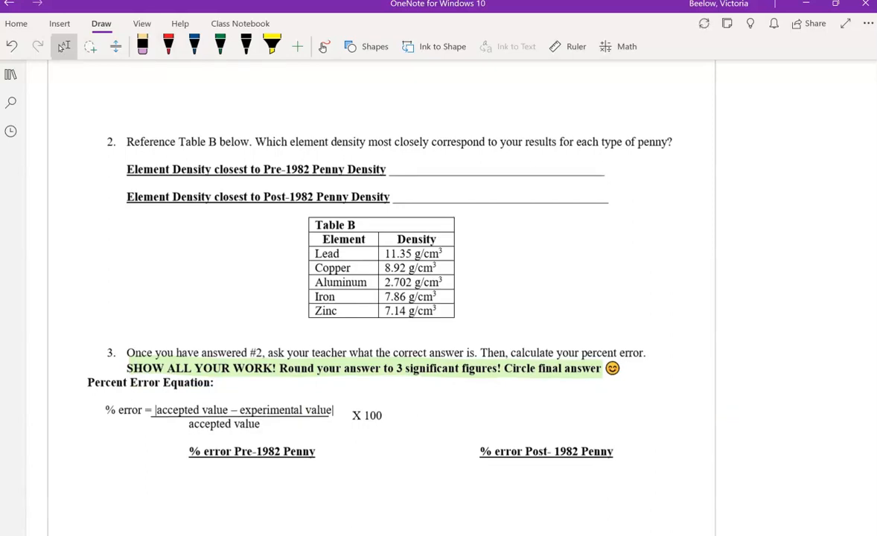
Handwrite 'copper' and 'zinc' on the answer lines and 'accepted pre' beside copper's density
{"action": "left_click_drag", "start_coordinate": [421, 167], "coordinate": [451, 164]}
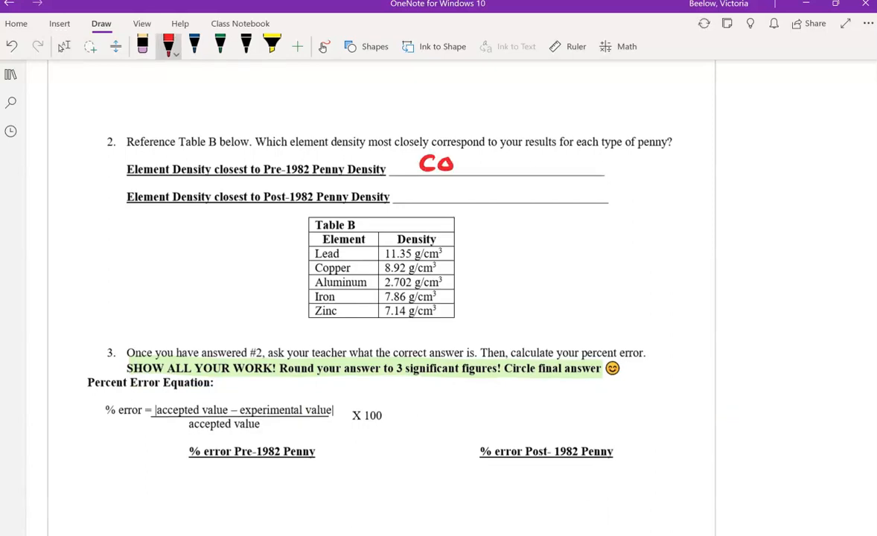
{"action": "left_click_drag", "start_coordinate": [447, 164], "coordinate": [507, 167]}
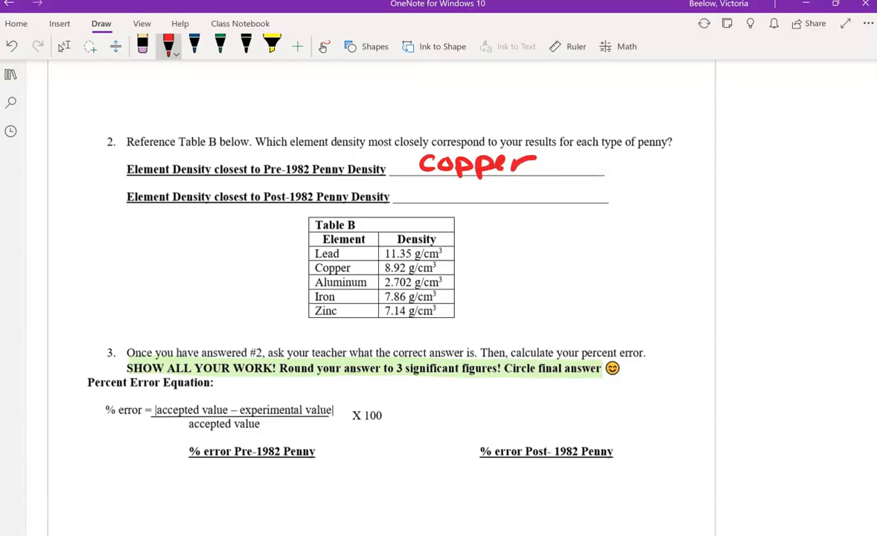
{"action": "left_click_drag", "start_coordinate": [417, 201], "coordinate": [499, 194]}
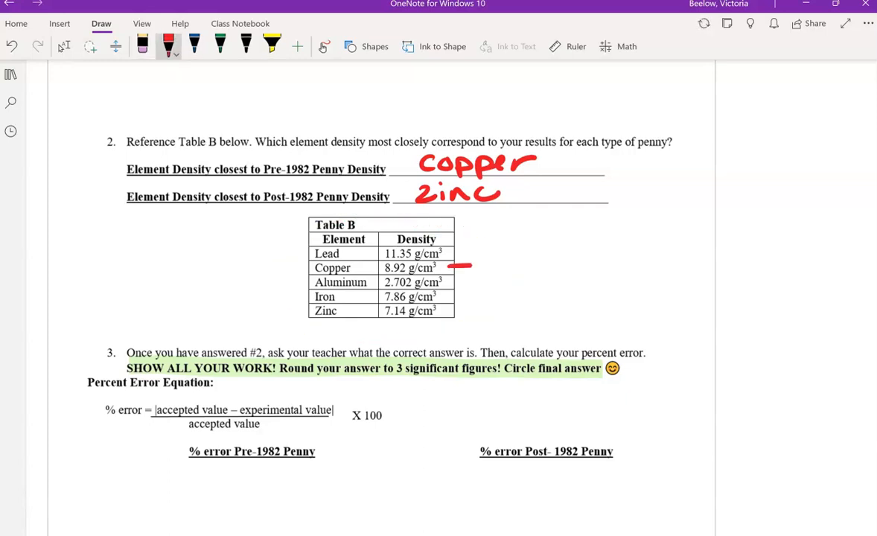
{"action": "left_click_drag", "start_coordinate": [492, 264], "coordinate": [518, 260]}
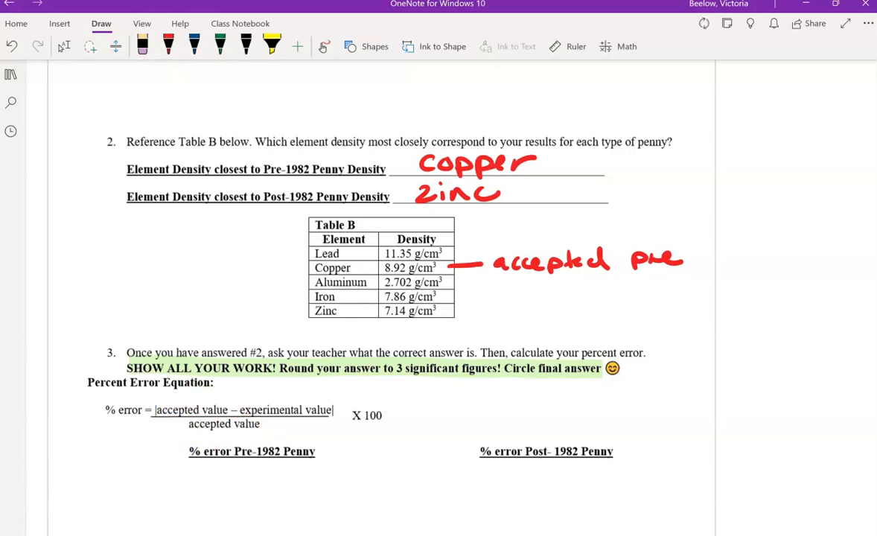
Write a blue 'accepted post' label beside zinc's density and scroll to the page bottom
{"action": "left_click_drag", "start_coordinate": [450, 282], "coordinate": [481, 282]}
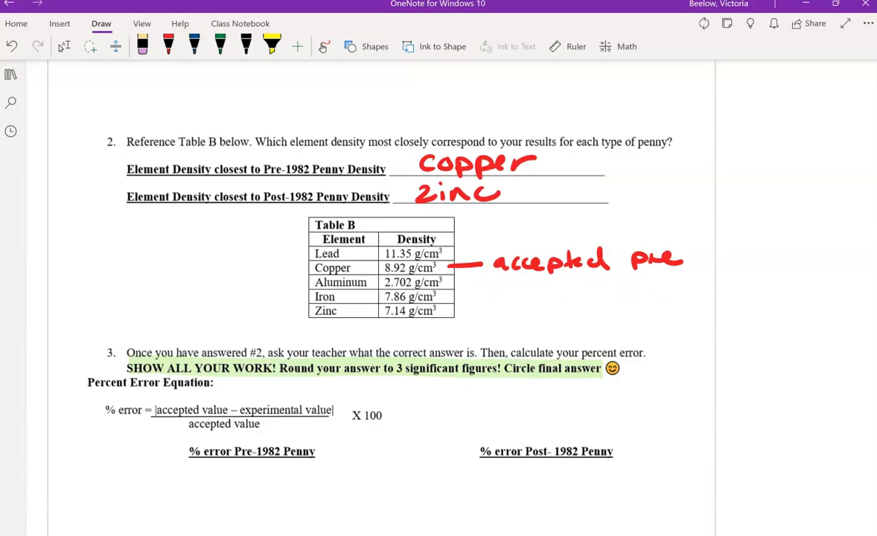
{"action": "left_click_drag", "start_coordinate": [446, 313], "coordinate": [522, 317]}
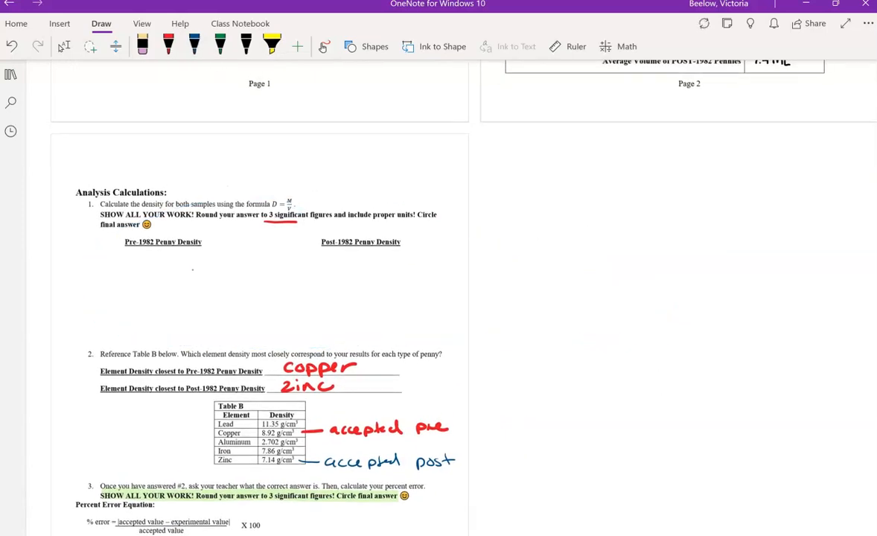
{"action": "scroll", "scroll_direction": "down", "scroll_amount": 3}
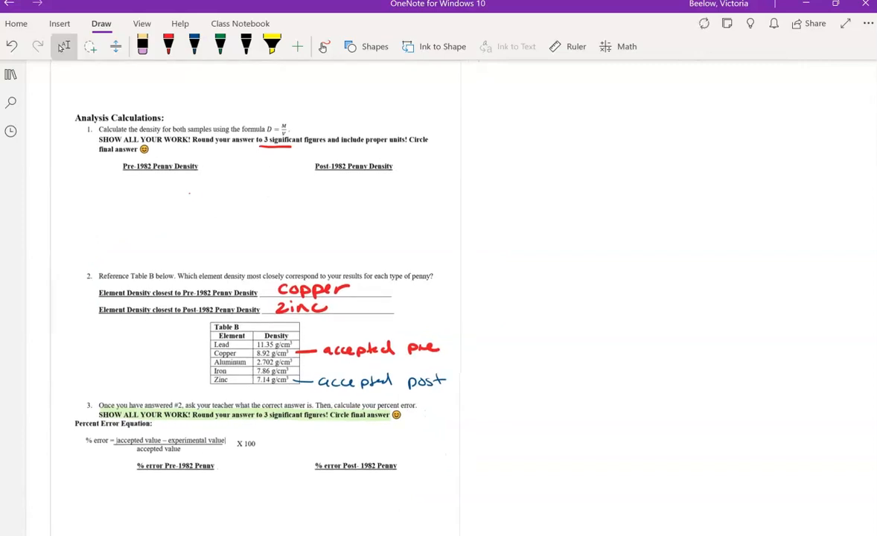
{"action": "scroll", "scroll_direction": "down", "scroll_amount": 3}
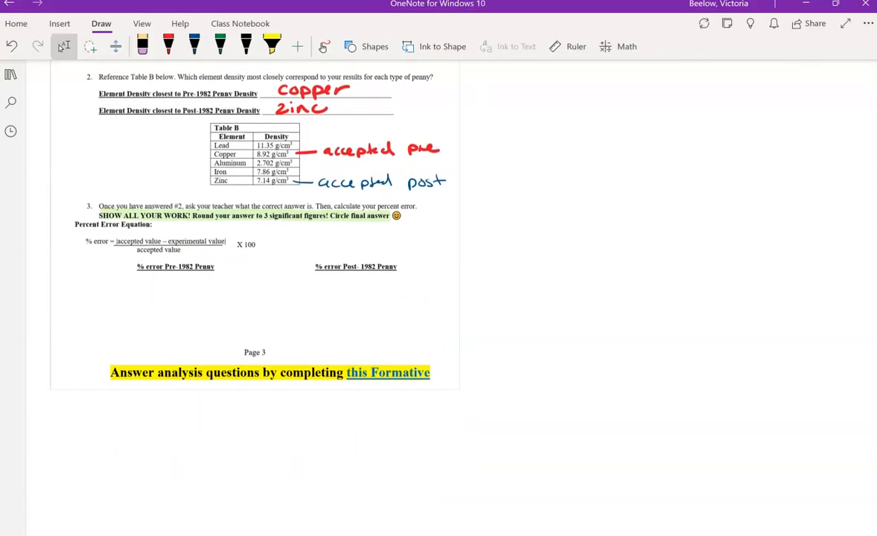
{"action": "scroll", "scroll_direction": "down", "scroll_amount": 3}
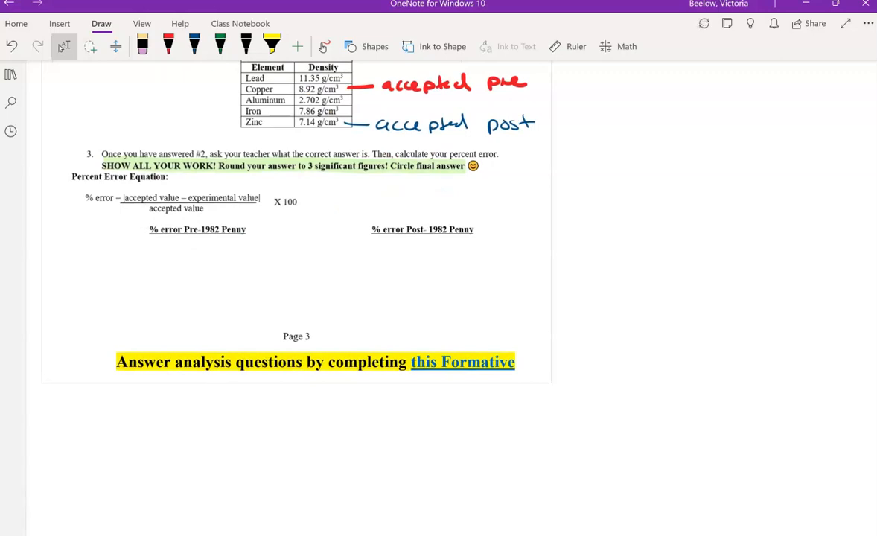